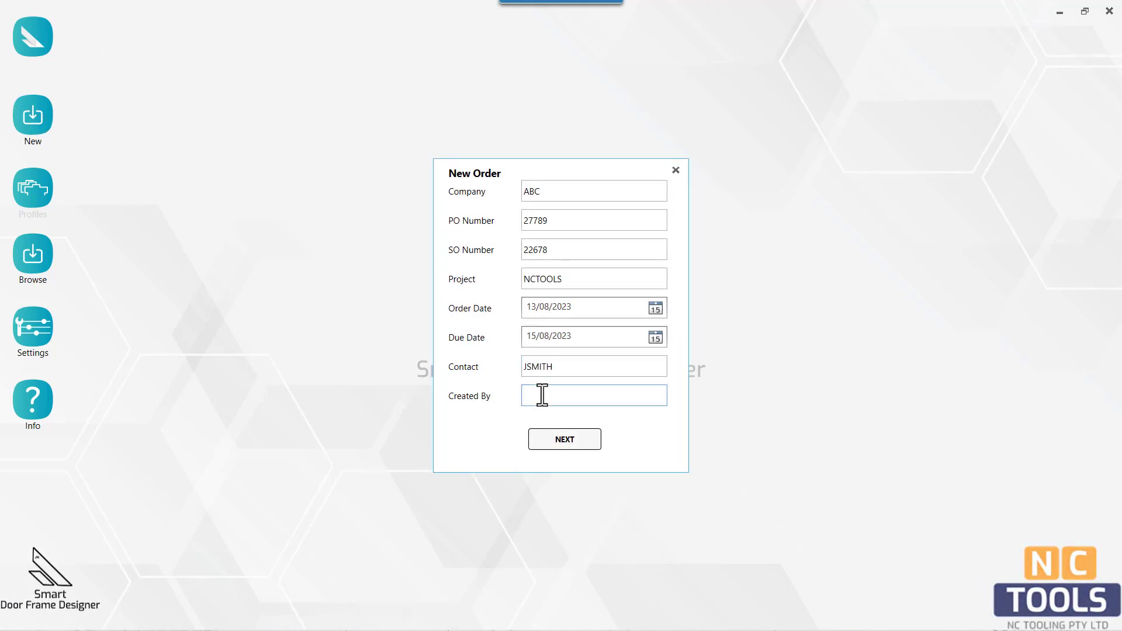
Enter 'Pete' as the order's creator and submit the new order details.
text(Pete)
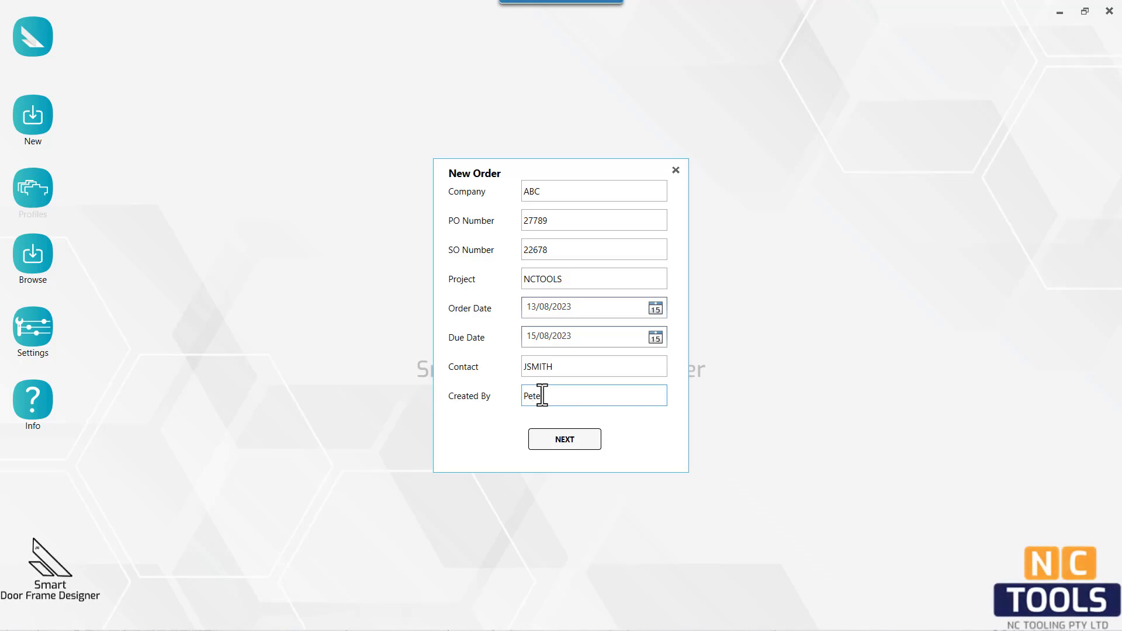
click(564, 439)
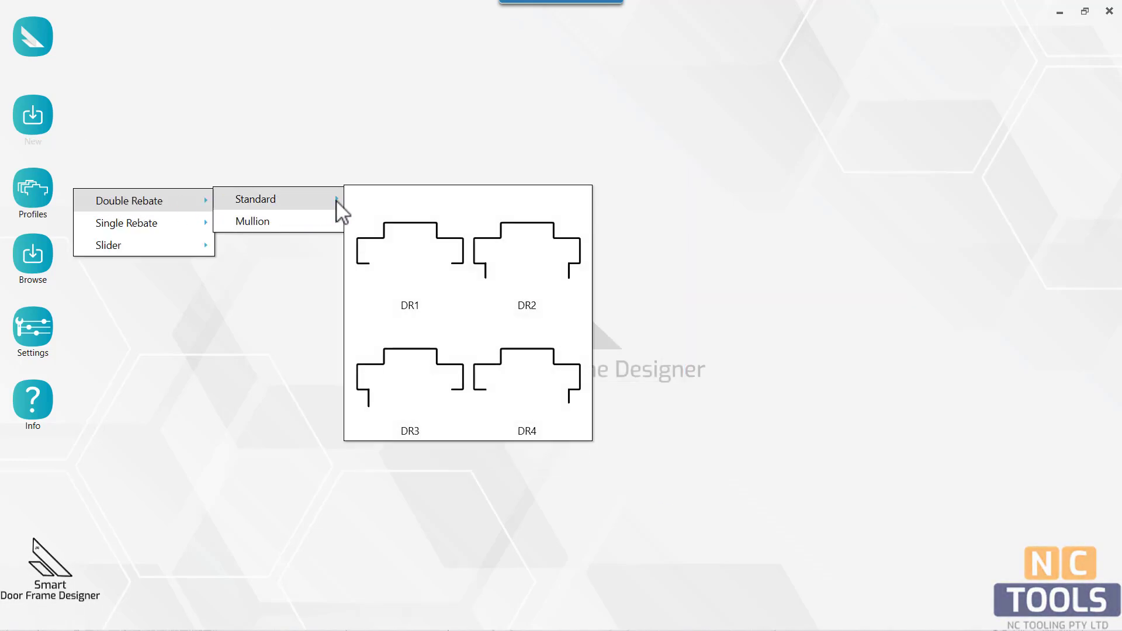
Pick the DR1 thumbnail from the standard double-rebate profiles.
click(255, 199)
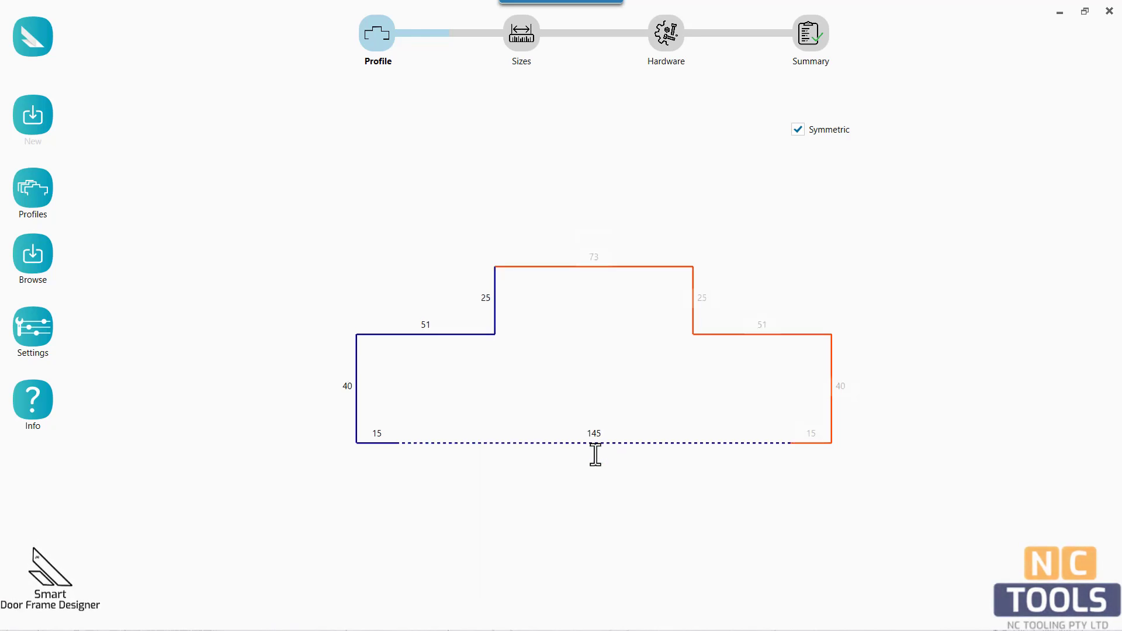
mouse_move(437, 20)
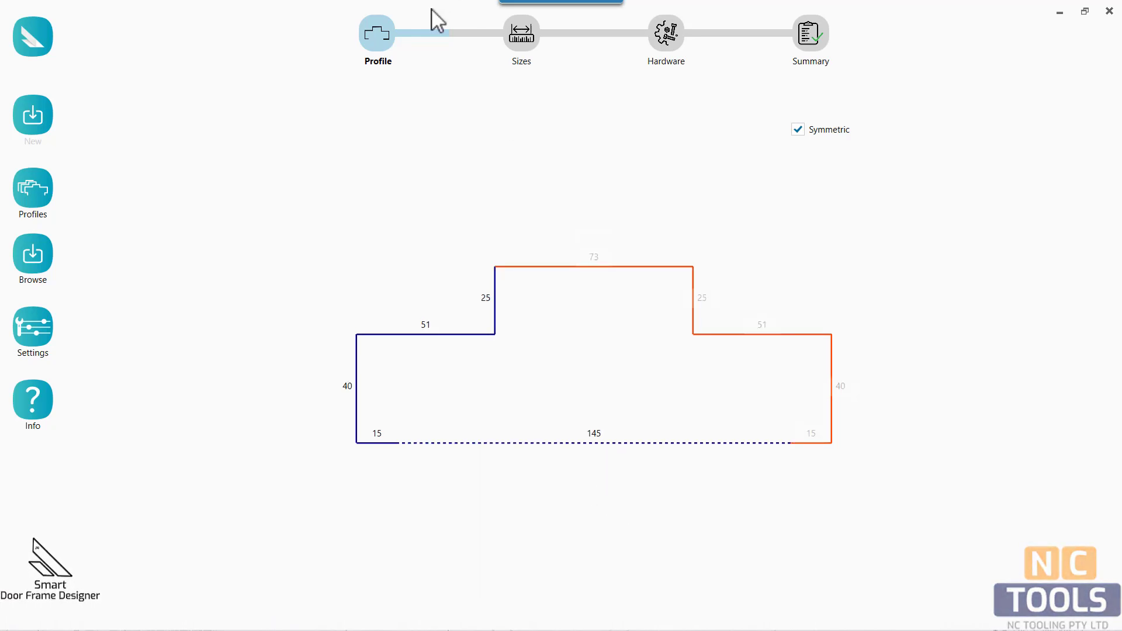
Set reveal width 1050, thickness 1.5 and a right-hand door.
click(521, 32)
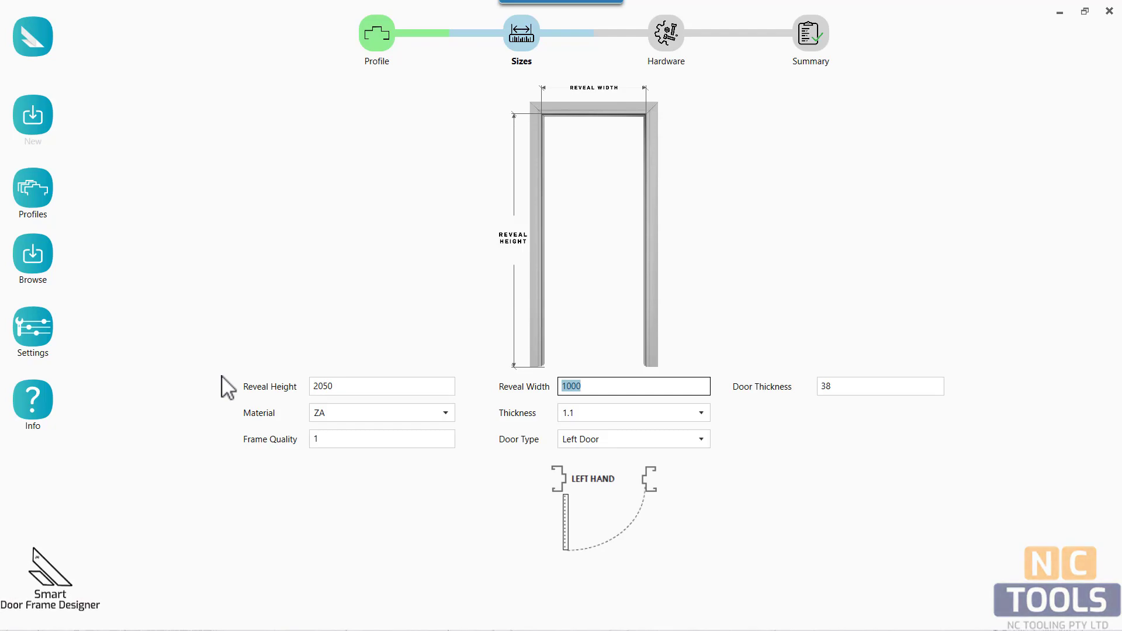
text(1050)
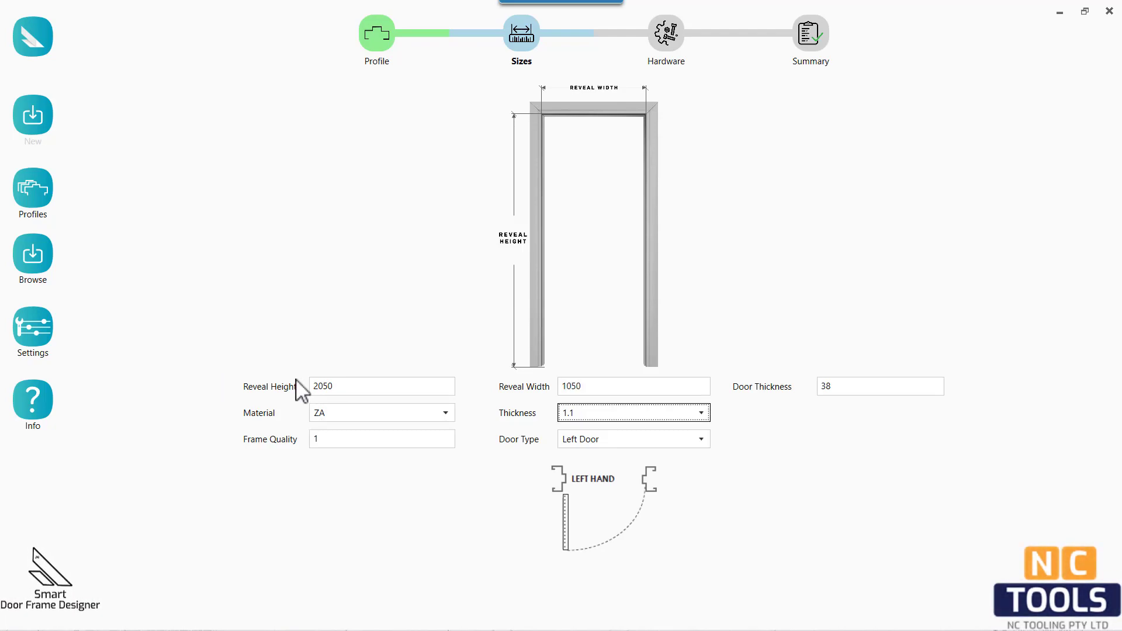
click(700, 412)
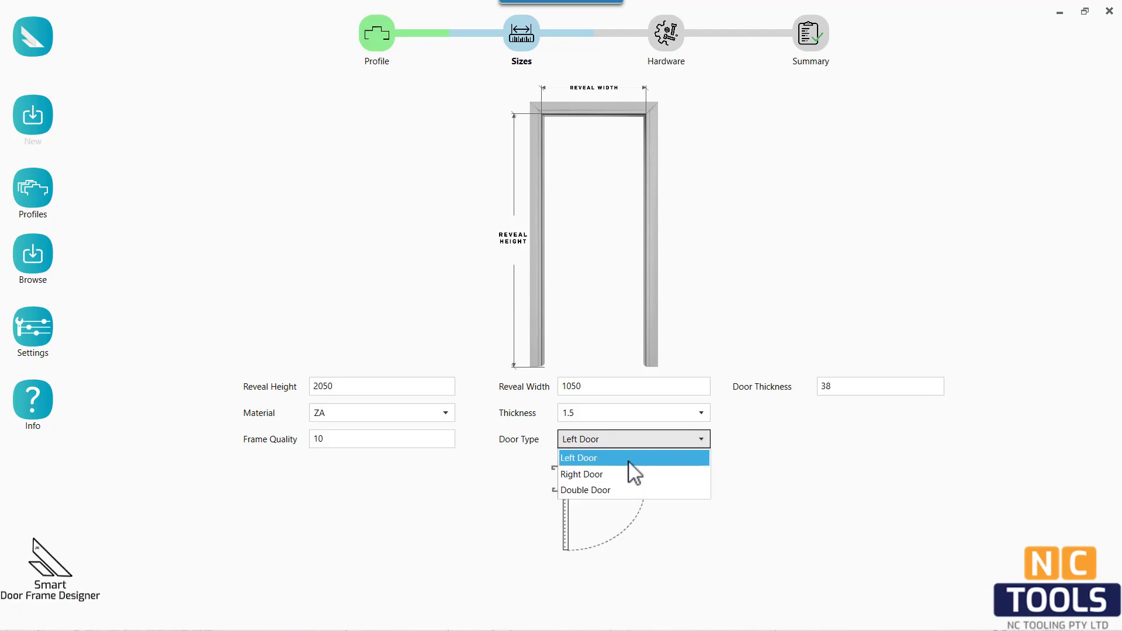
click(580, 474)
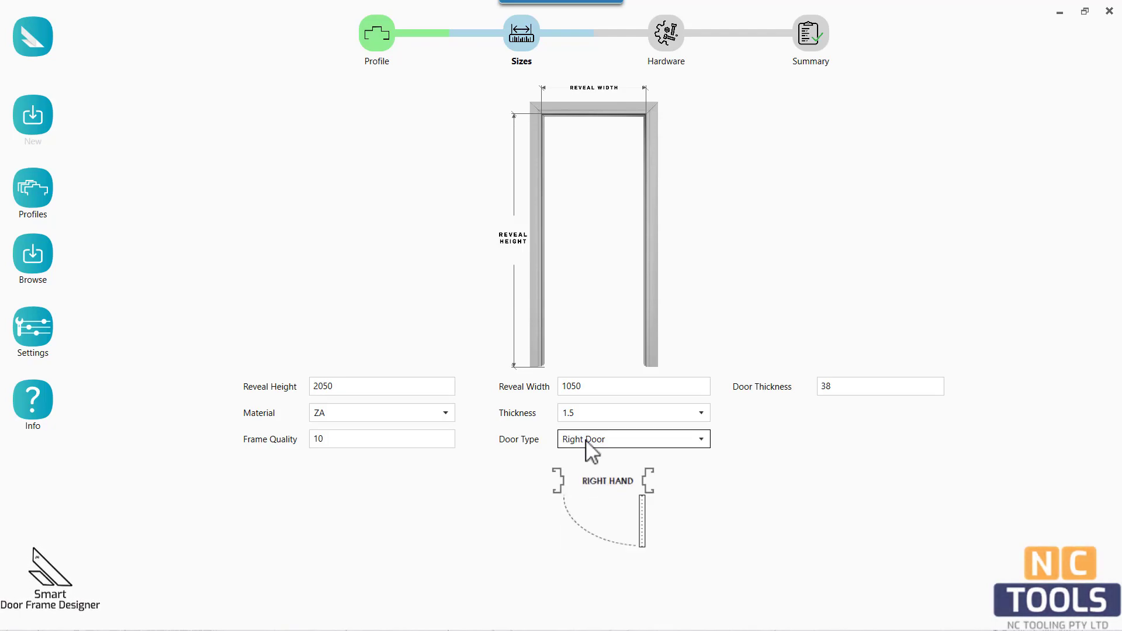
click(665, 32)
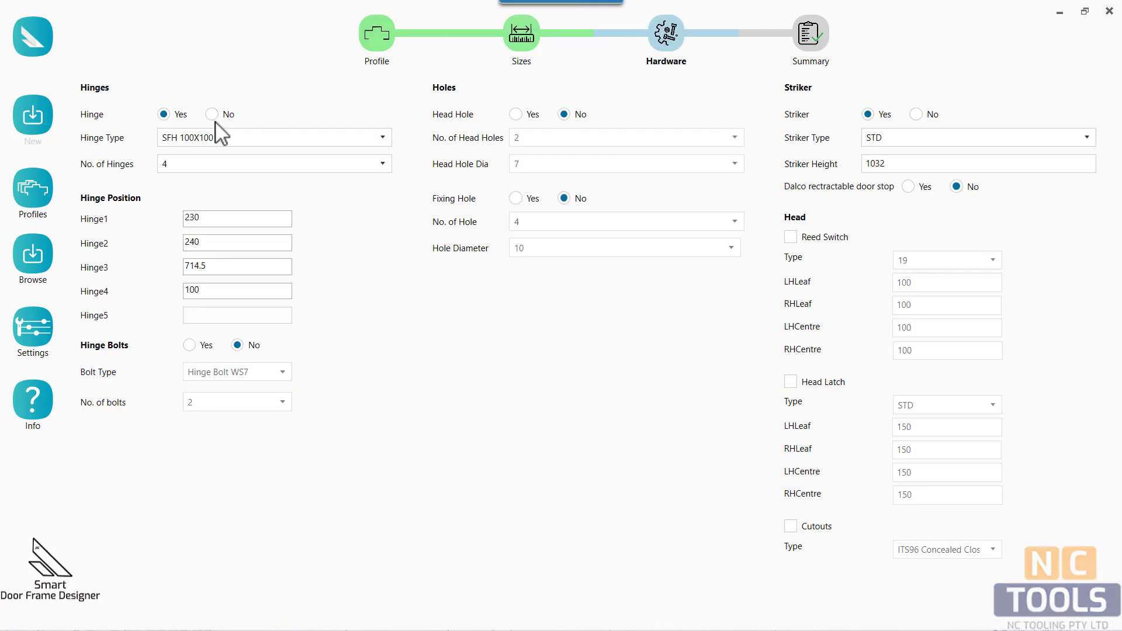
Set three SFH 100X75 hinges with 7 mm fixing holes.
click(271, 136)
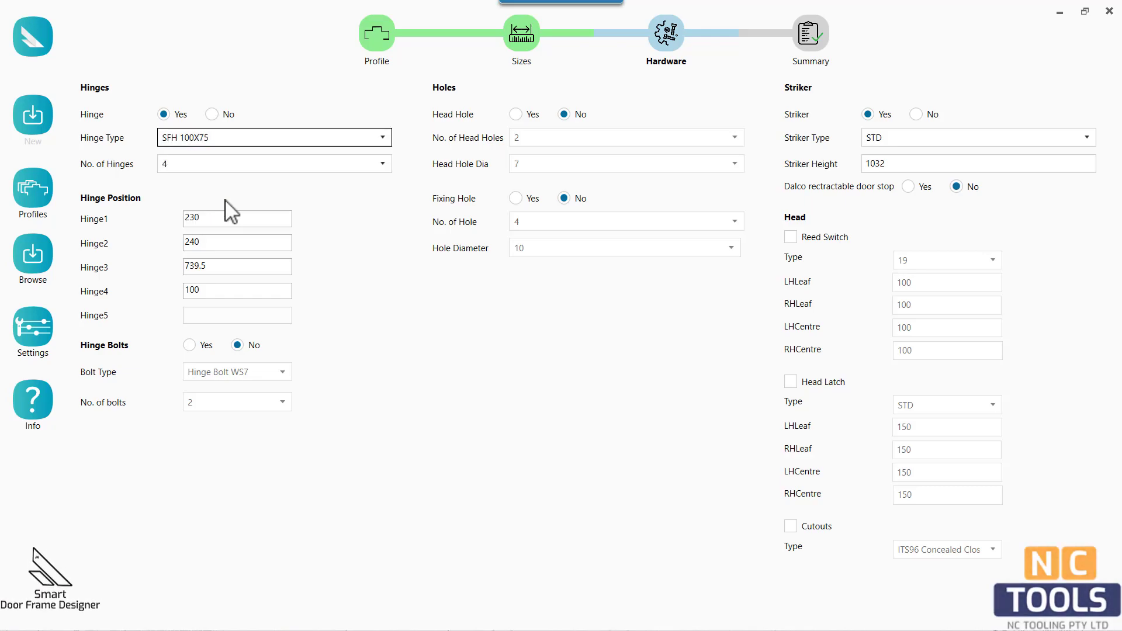
click(273, 163)
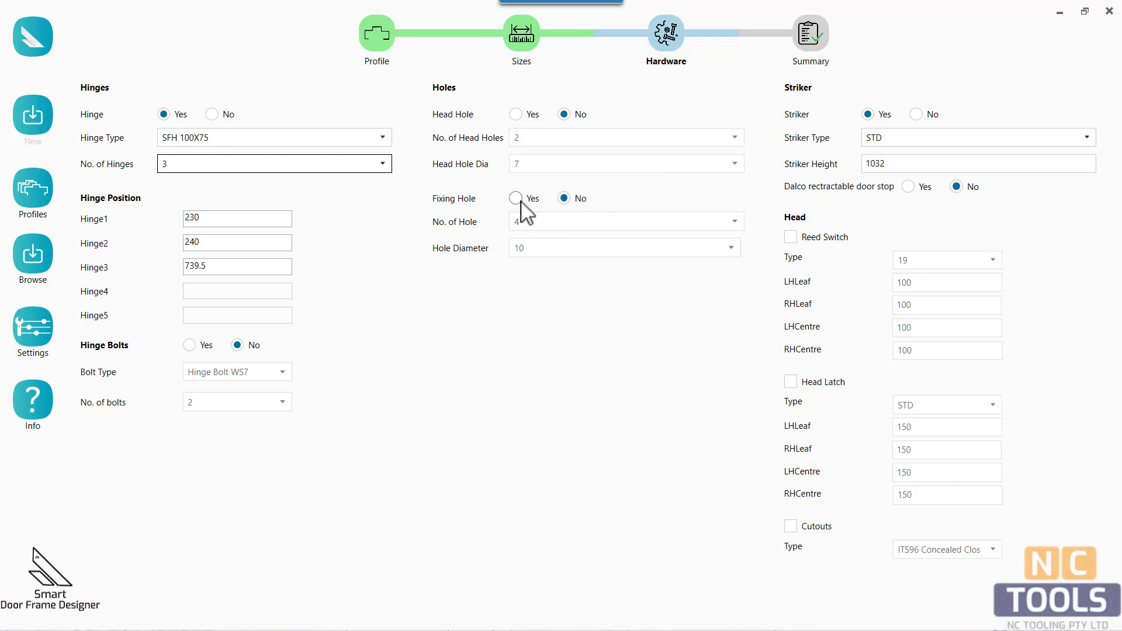
click(515, 198)
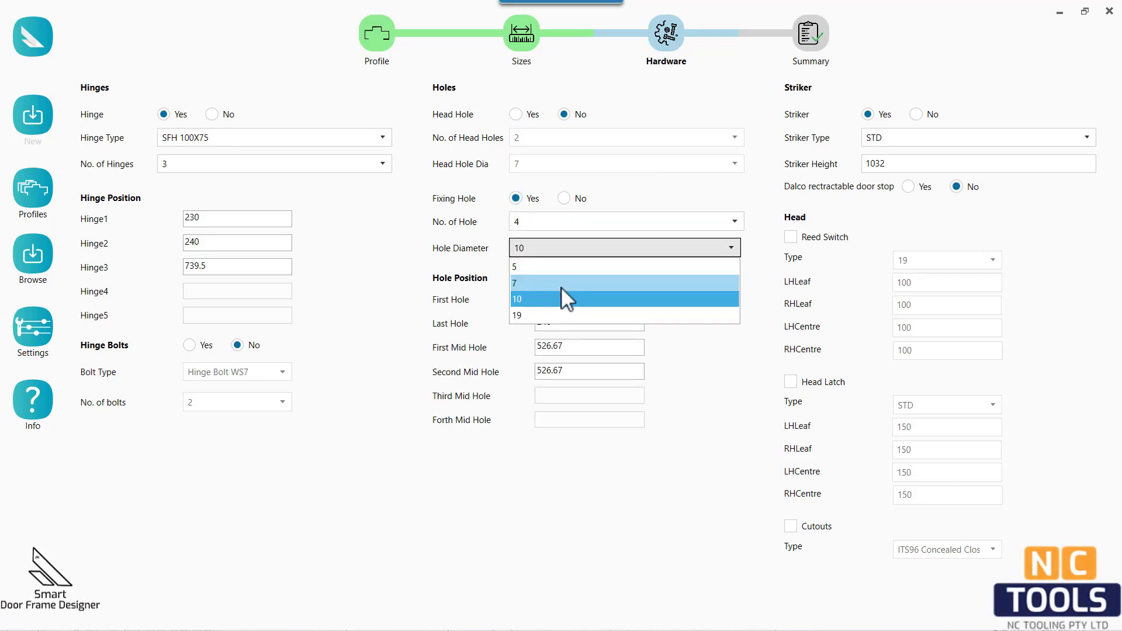
click(514, 282)
text(1050)
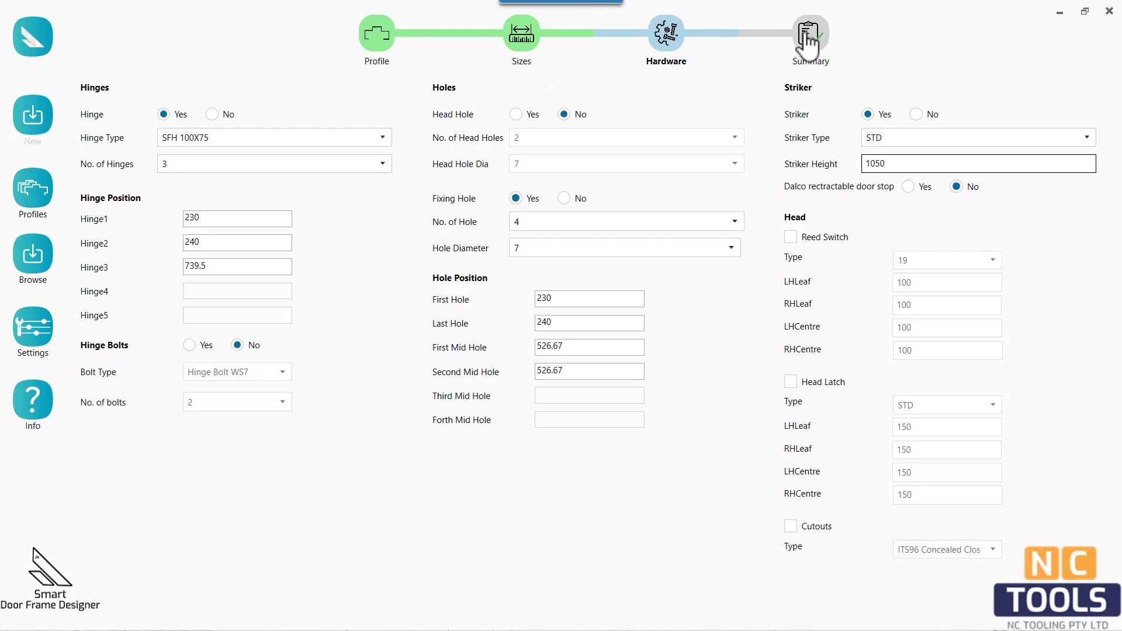
Include the Head drawing, create the frame, and open the generated PDF.
click(810, 33)
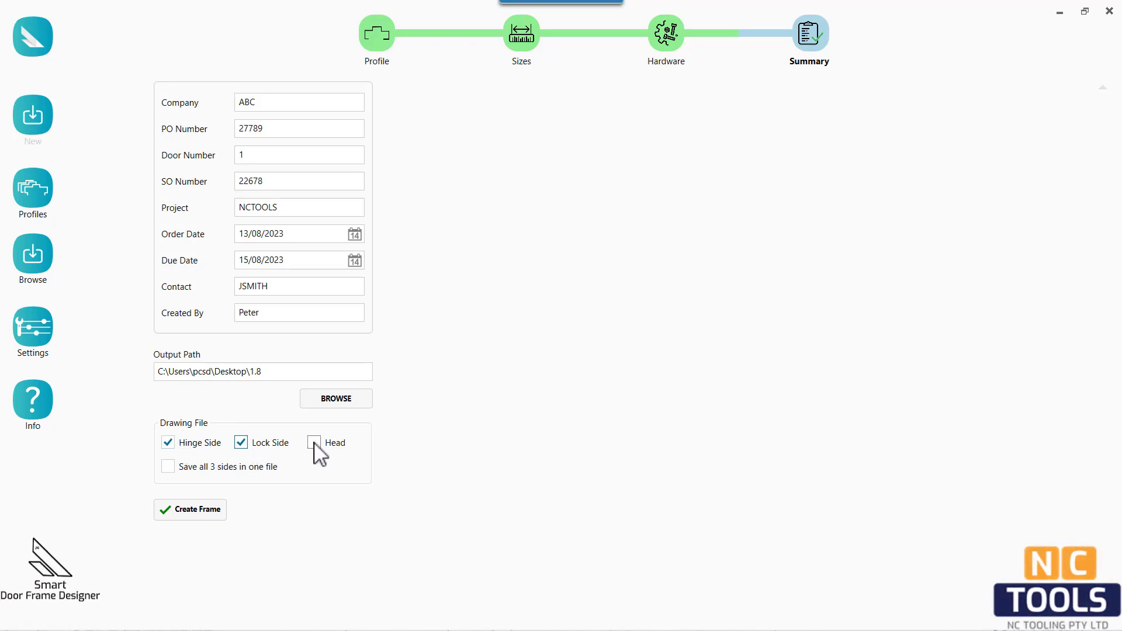
click(189, 509)
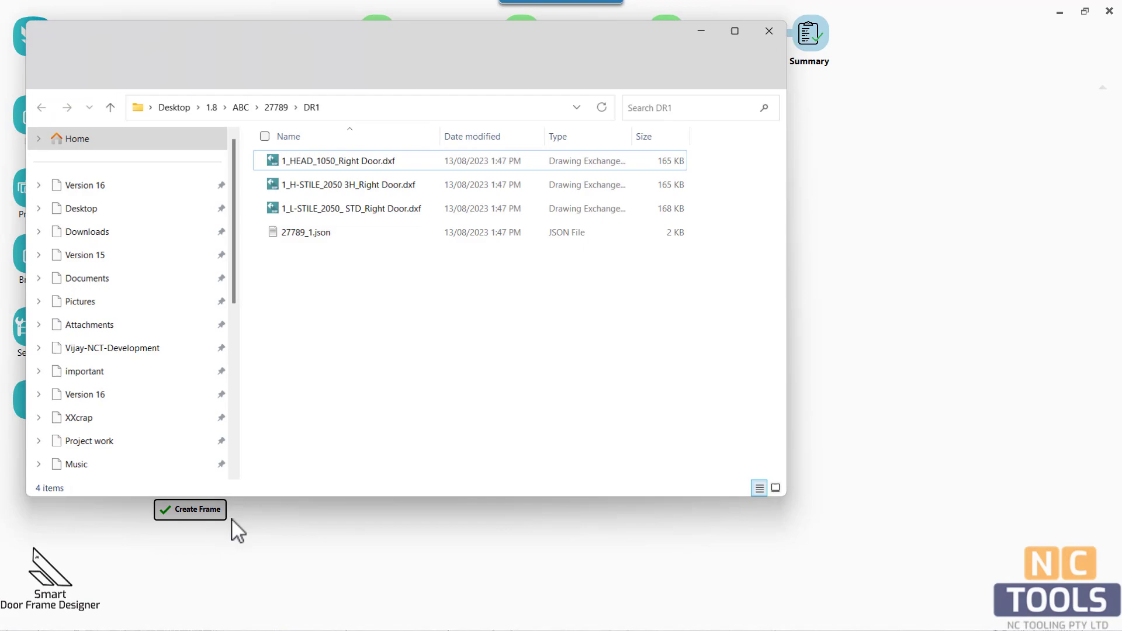
click(189, 509)
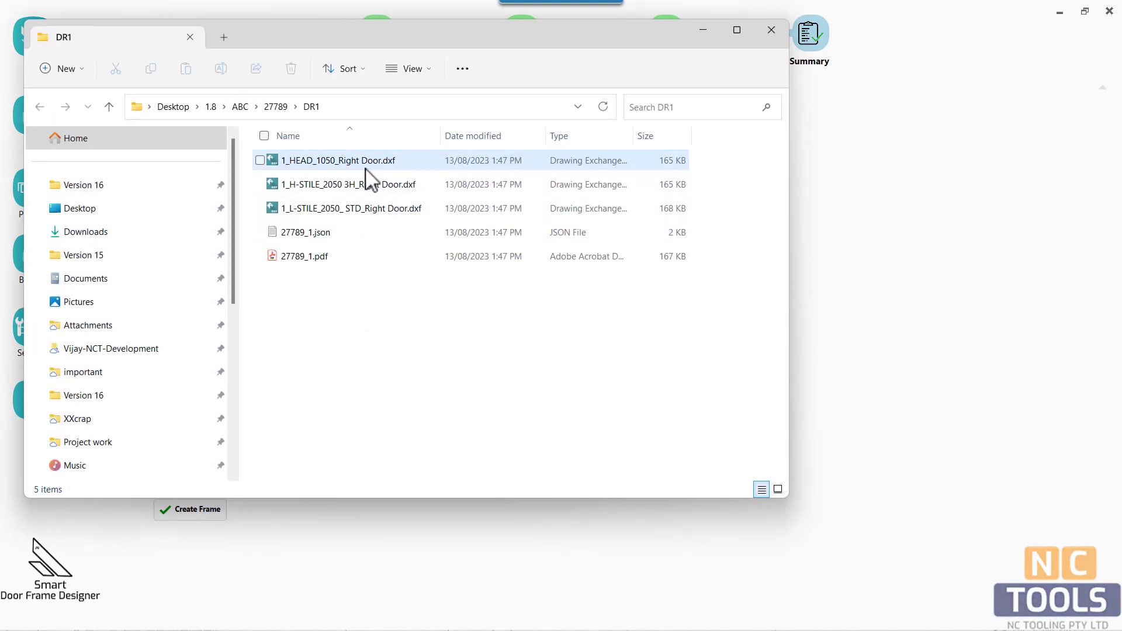
click(346, 184)
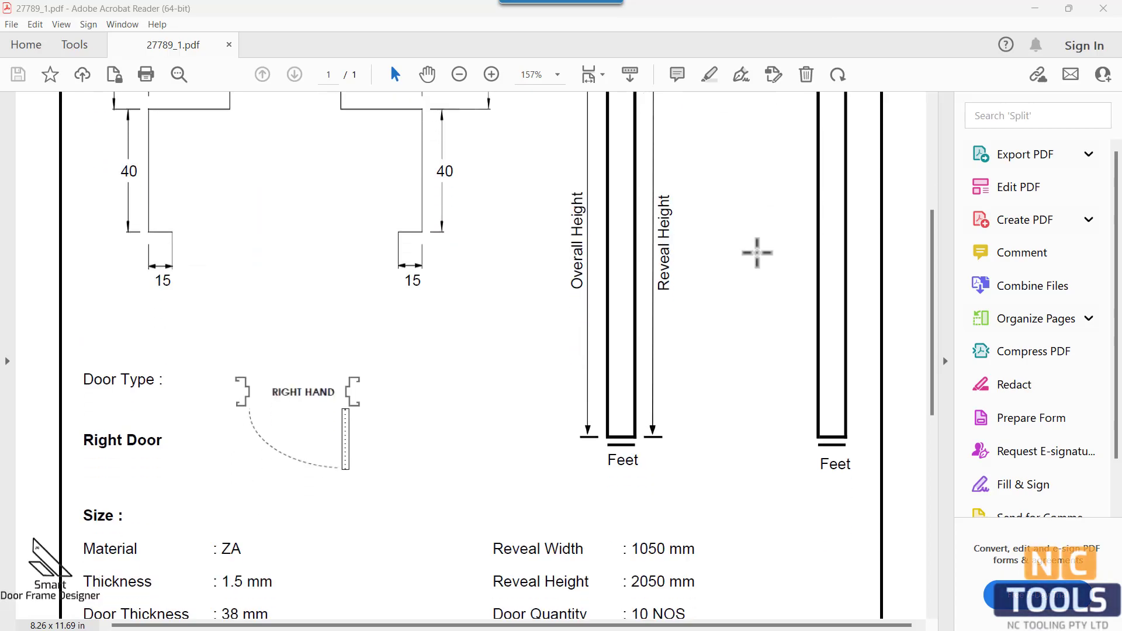
scroll(down, 3)
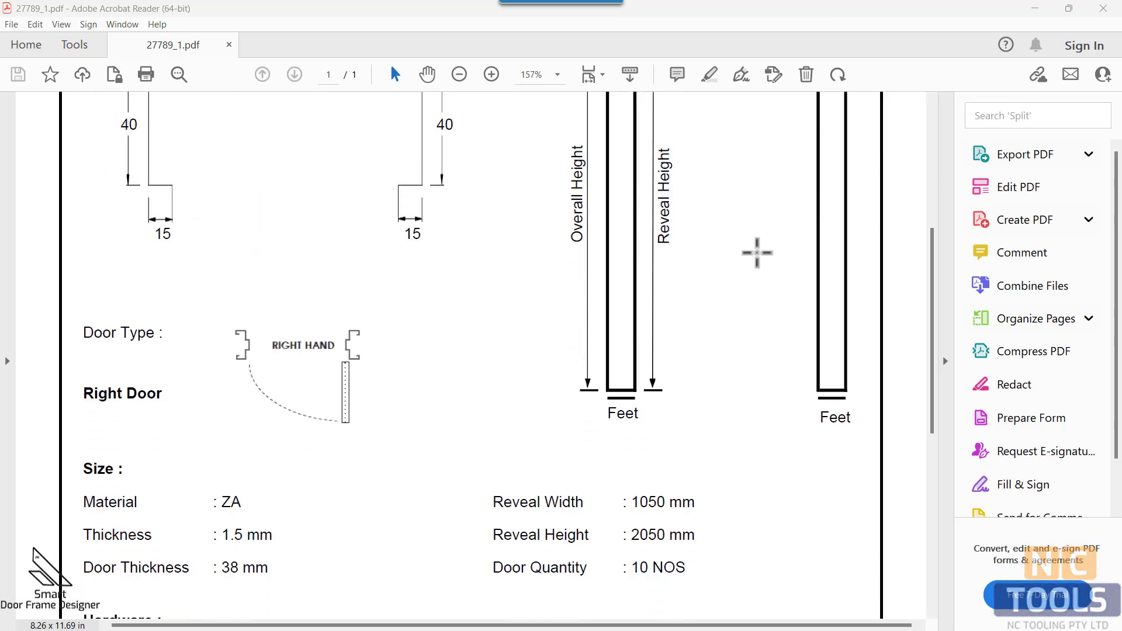
scroll(down, 3)
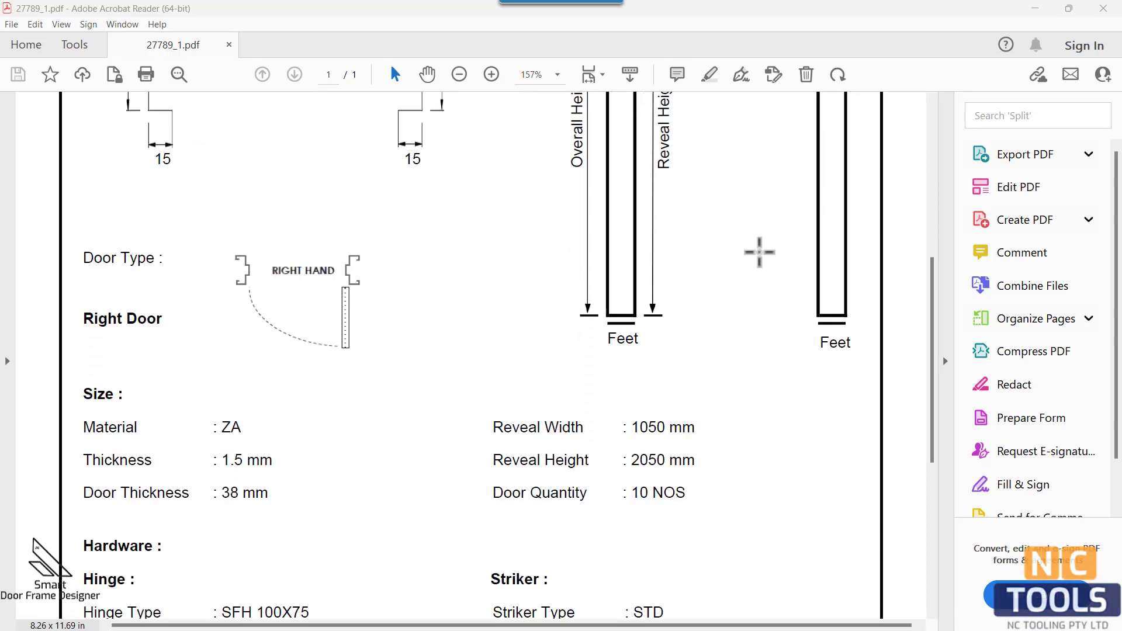
scroll(down, 3)
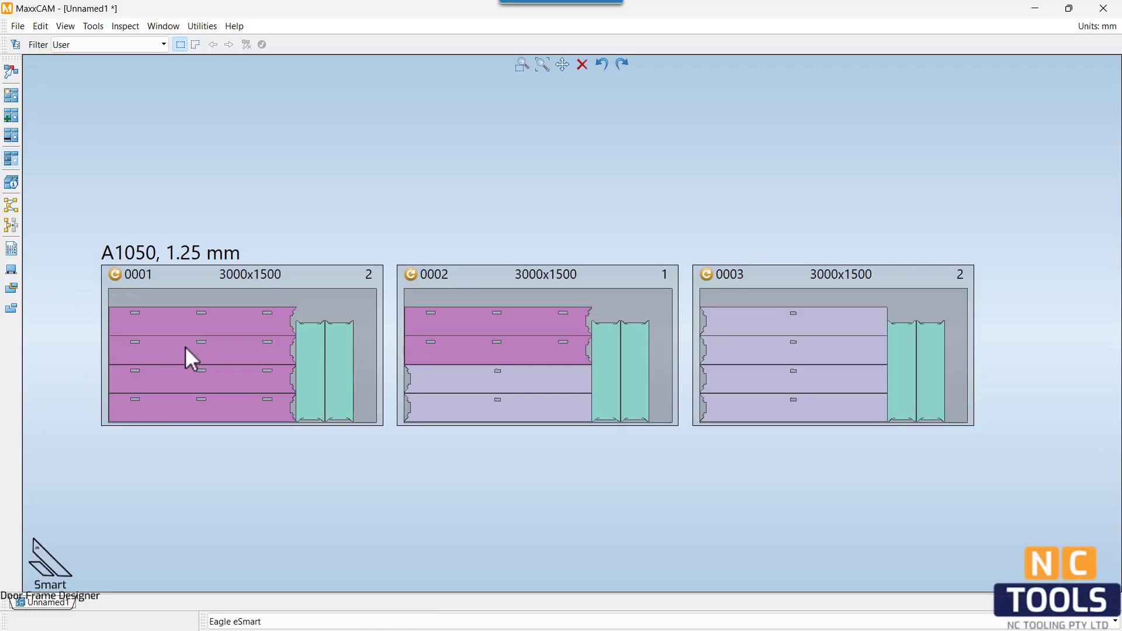
Open sheet 0001 from the nesting overview to view its parts and holes.
double_click(215, 350)
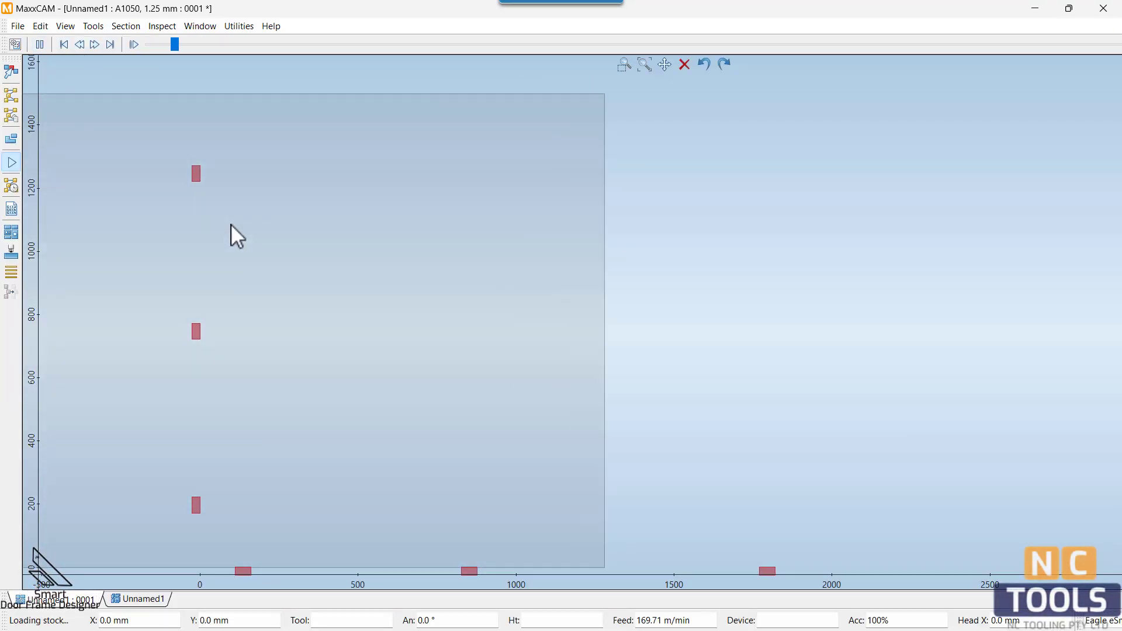